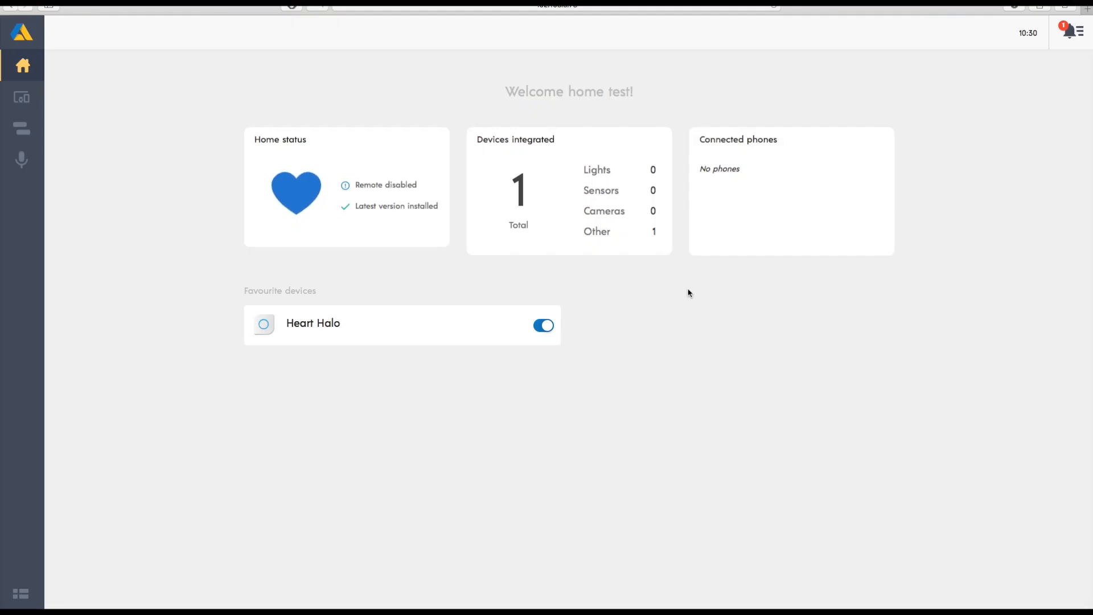
mouse_move(23, 98)
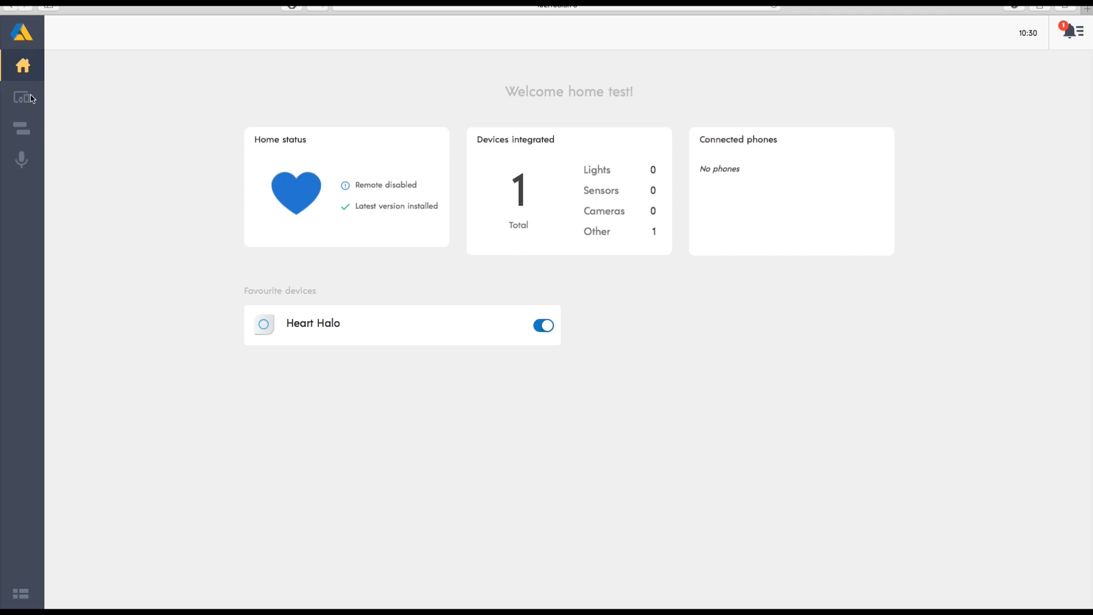
From Devices, start adding a Z-Wave device via Autodetect to reach the Pair device step.
click(21, 98)
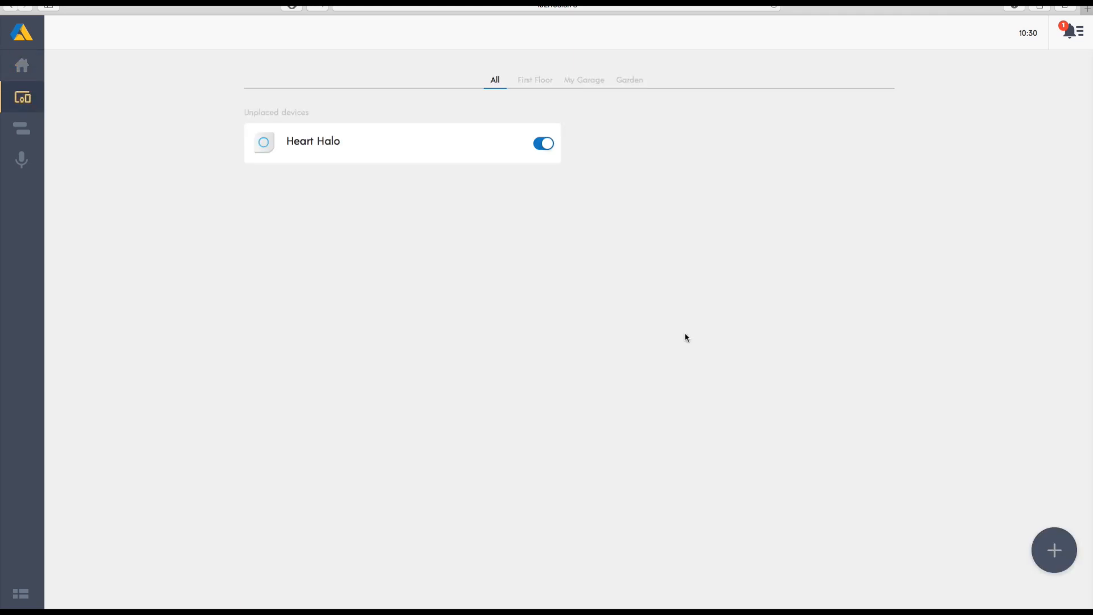
click(1055, 550)
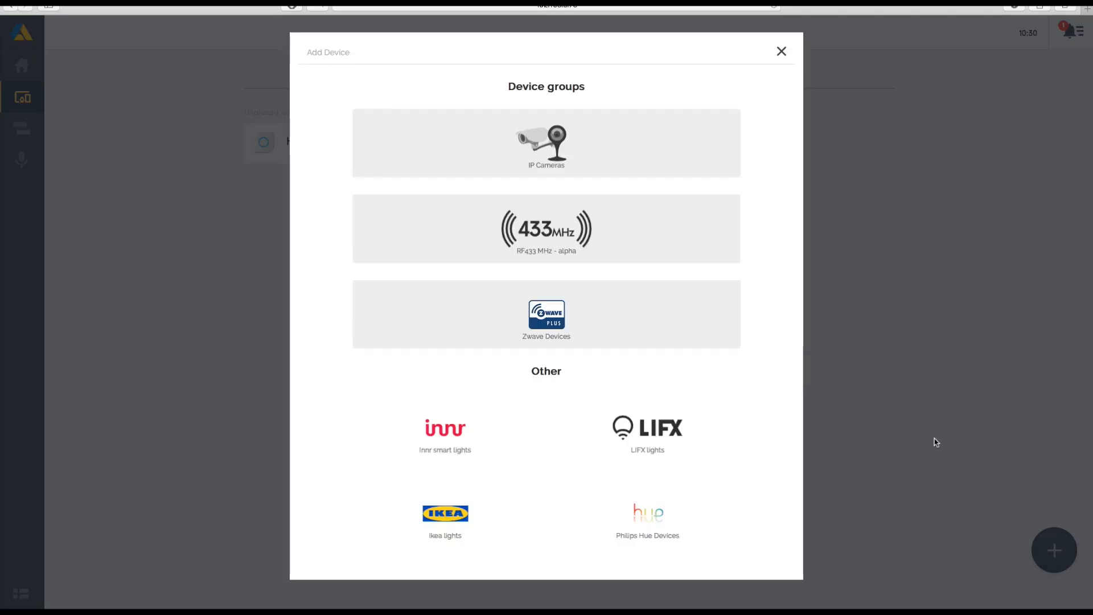
mouse_move(638, 345)
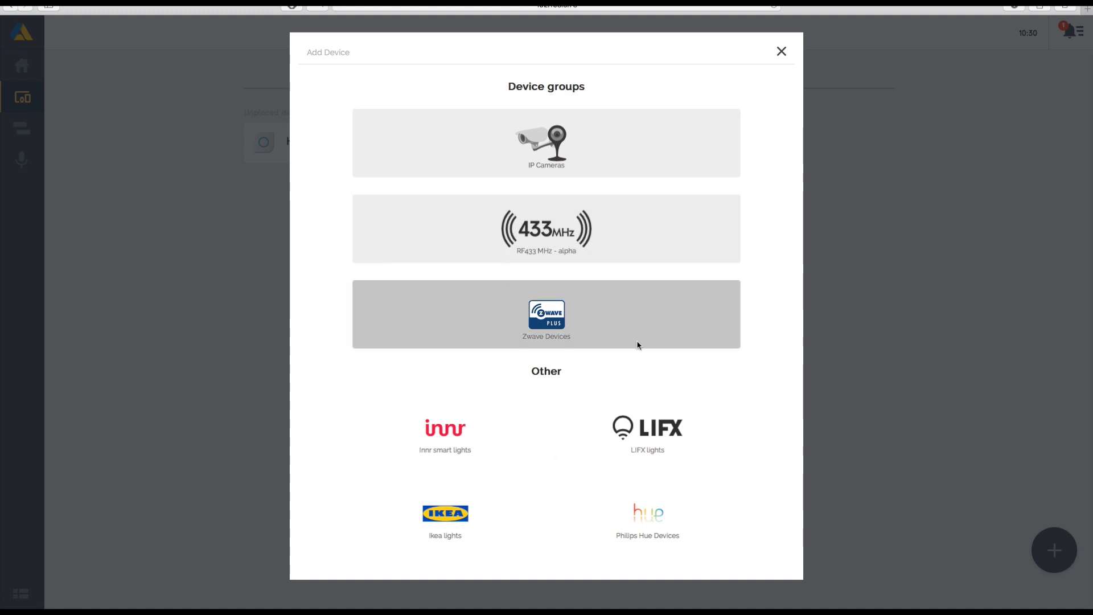
click(545, 314)
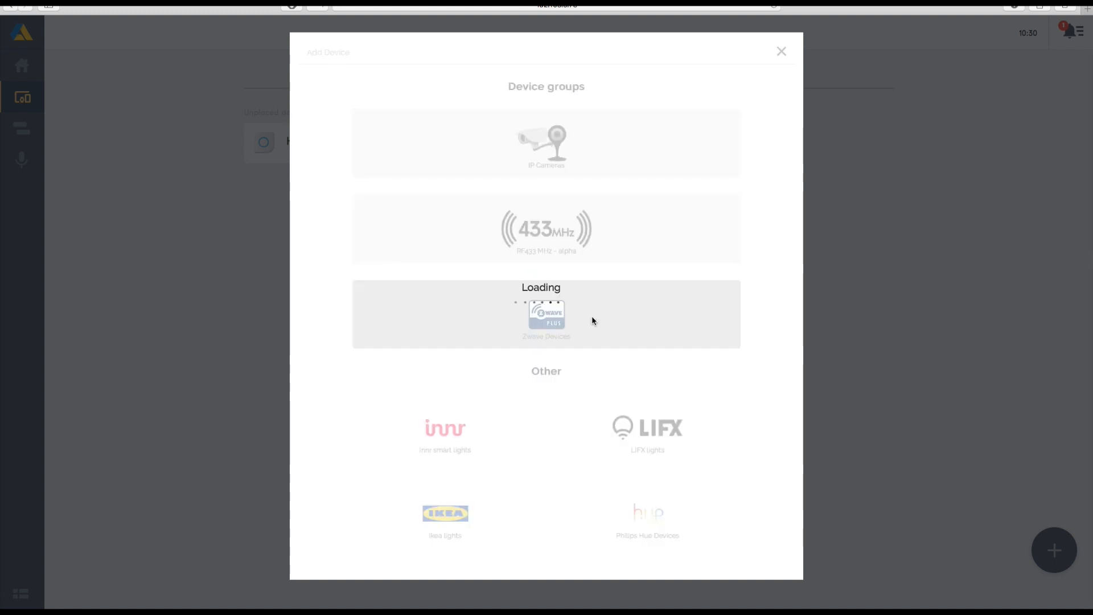
click(545, 315)
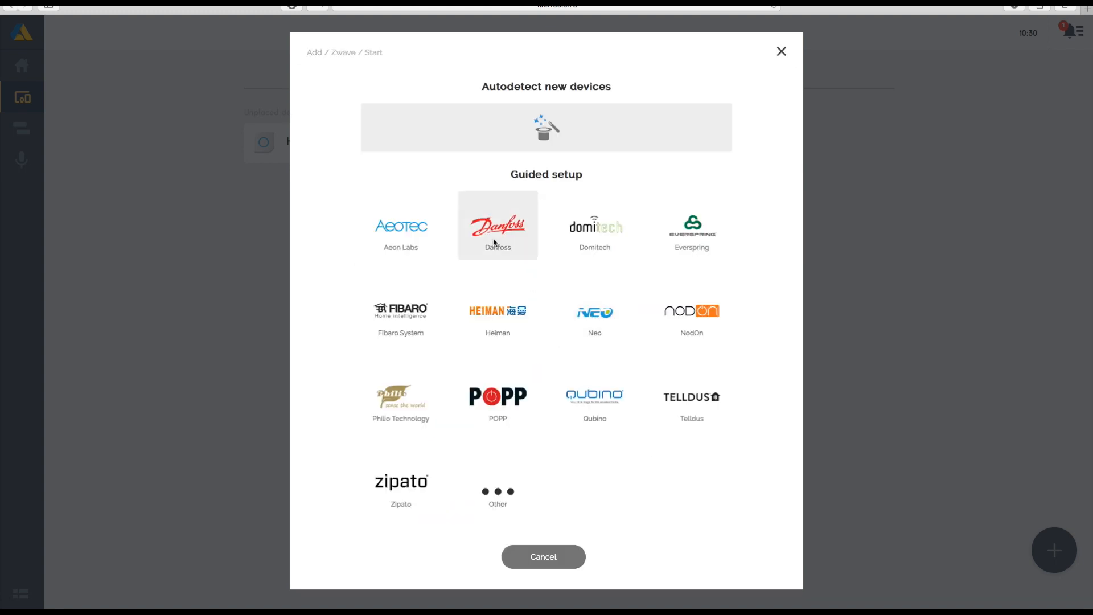
mouse_move(564, 260)
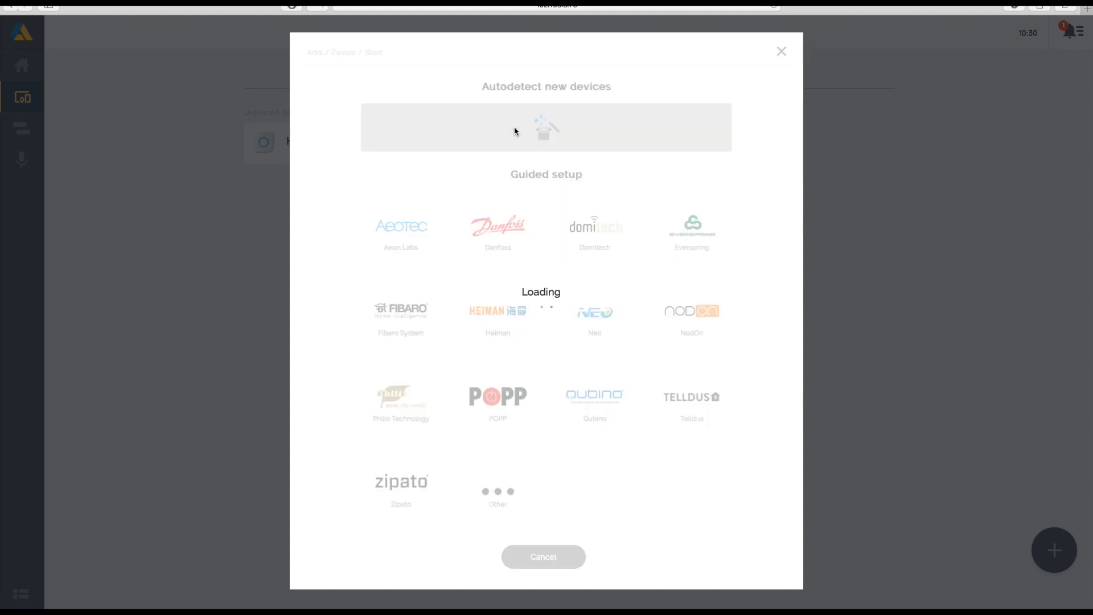
click(546, 126)
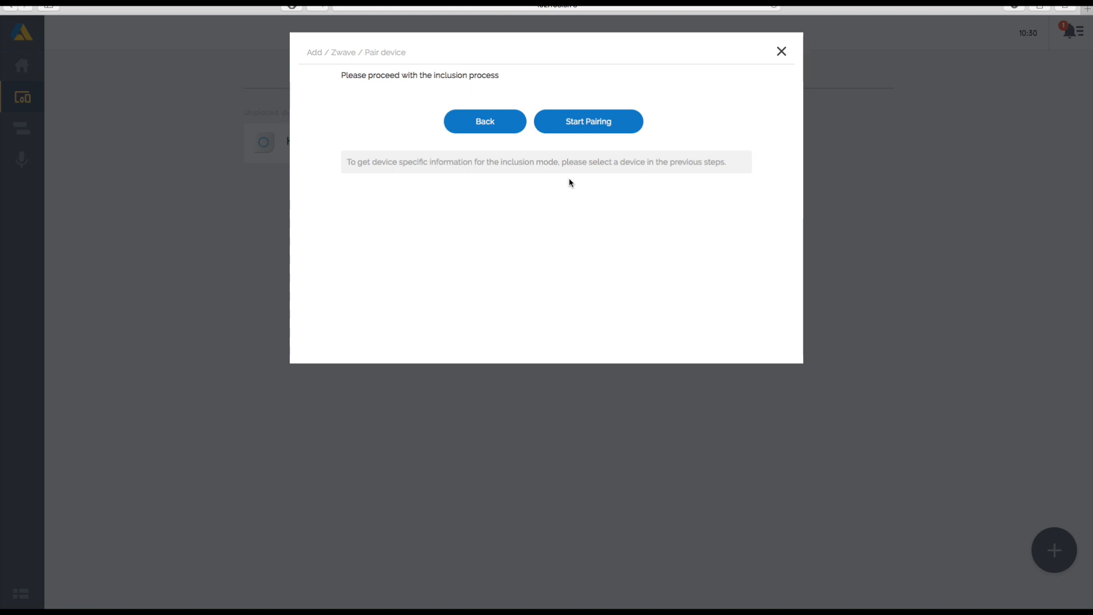
mouse_move(633, 246)
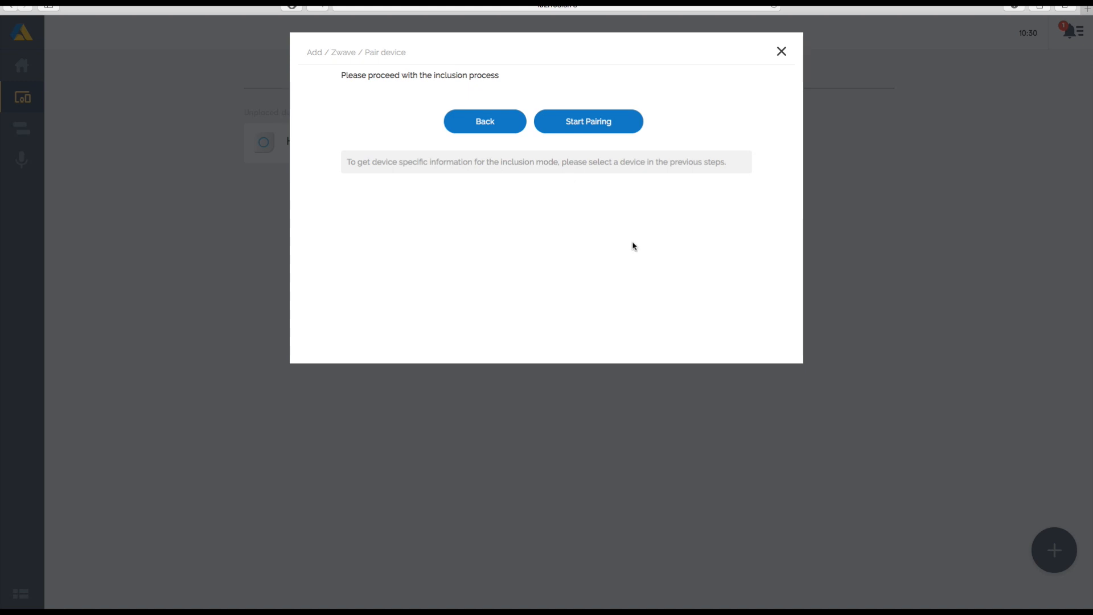
Start pairing so the bulb in inclusion mode can join.
click(588, 121)
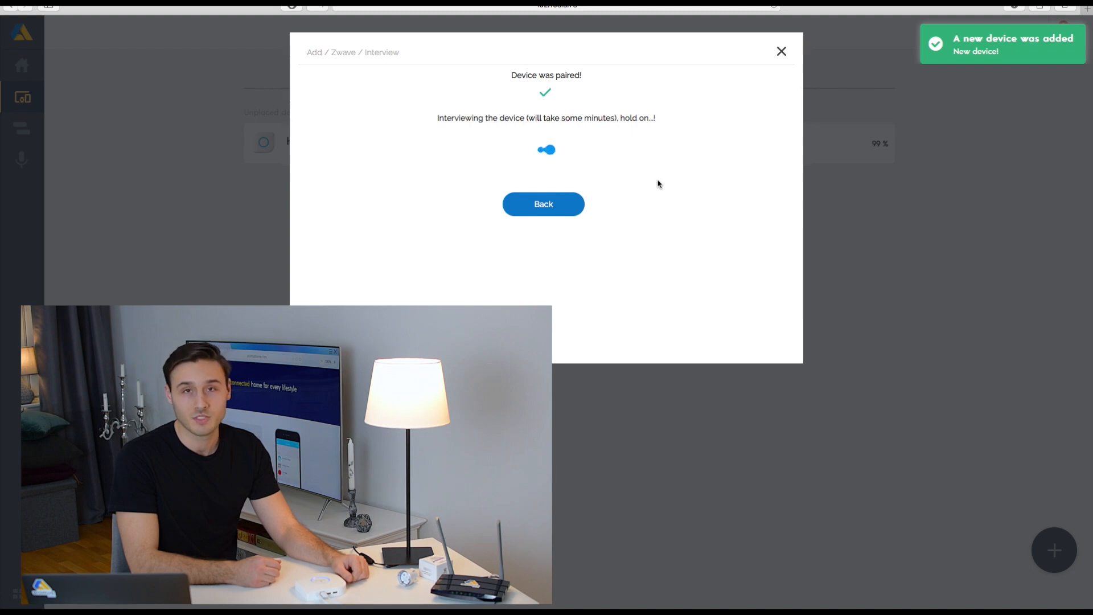
mouse_move(500, 173)
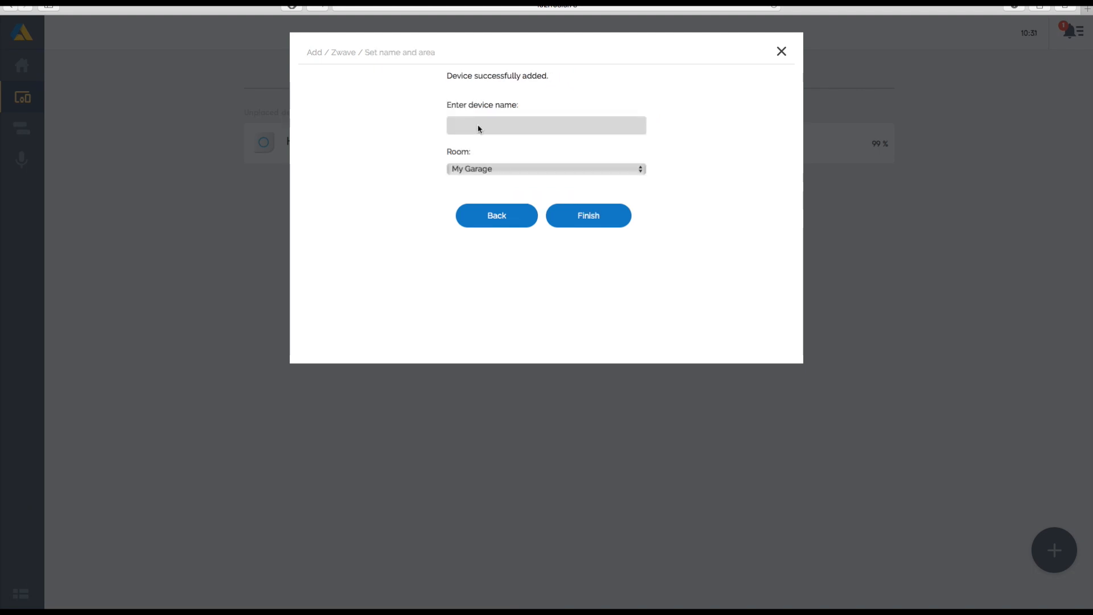
Name the device ZBulb, assign it to the first floor, and finish setup.
text(ZBulb)
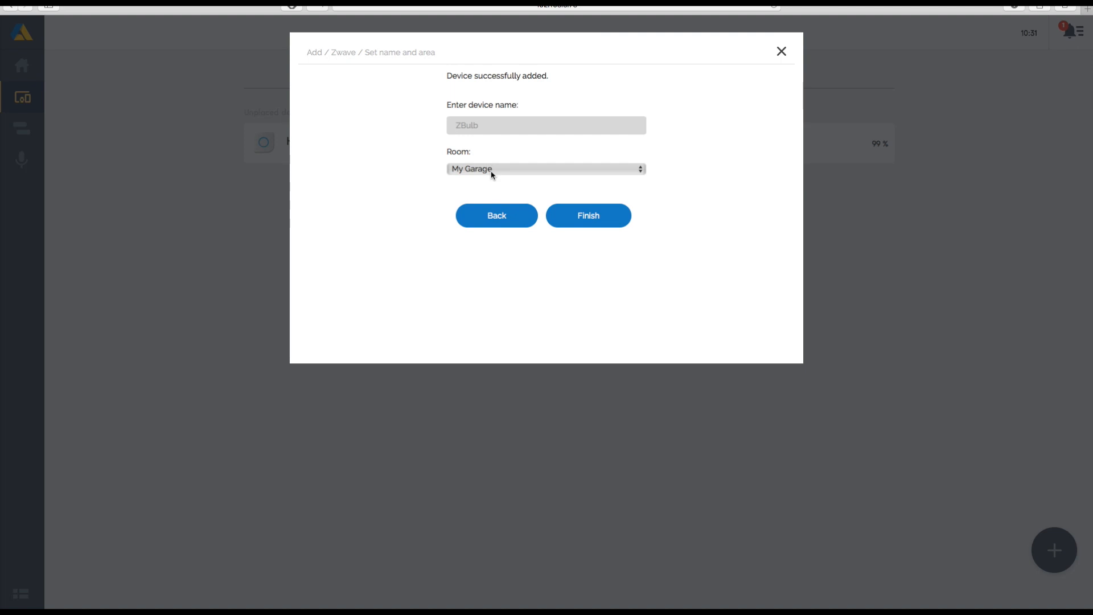
click(546, 169)
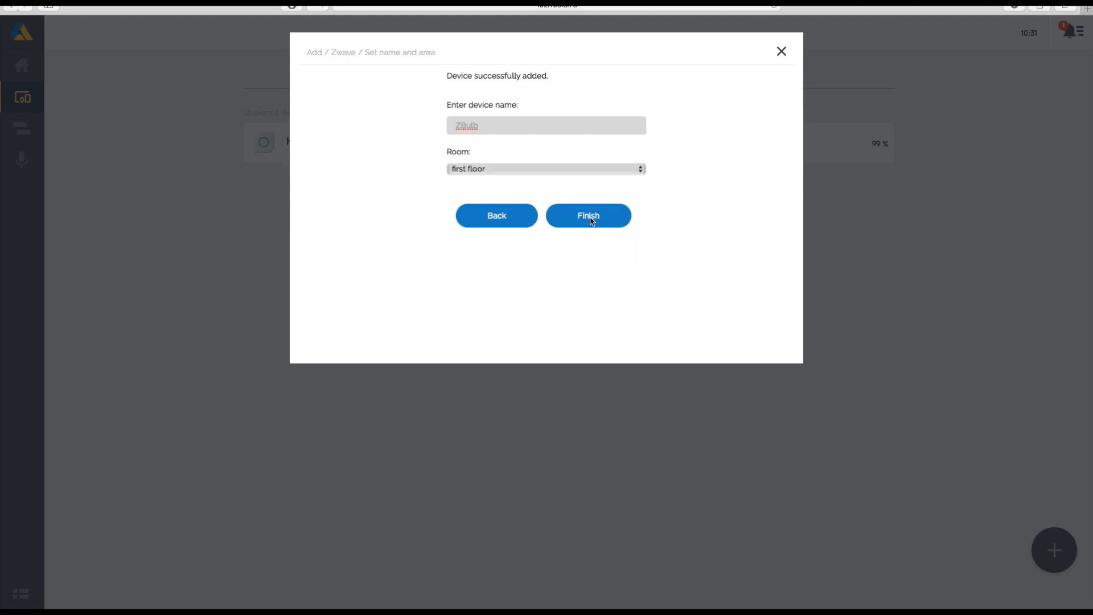
click(587, 215)
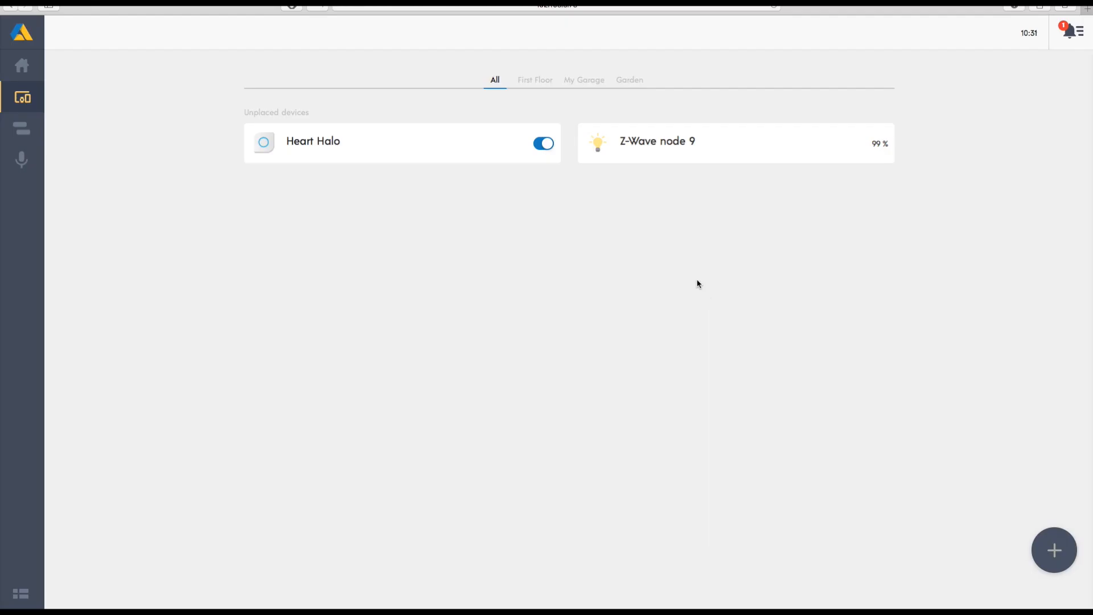
View ZBulb's Color and Multilevel controls, then dismiss the popup.
click(657, 141)
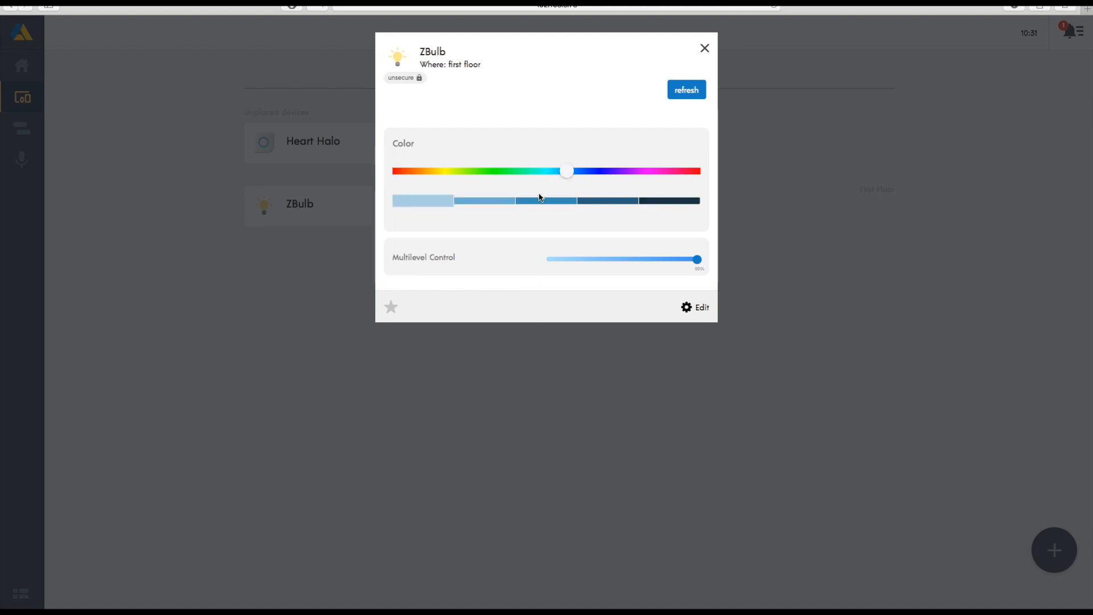
click(703, 48)
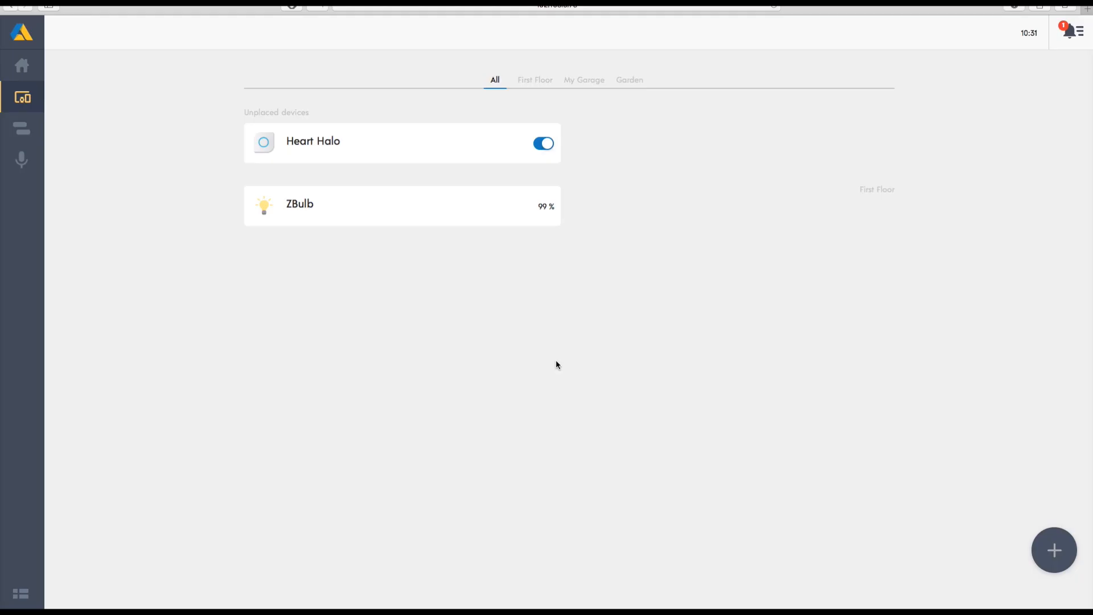